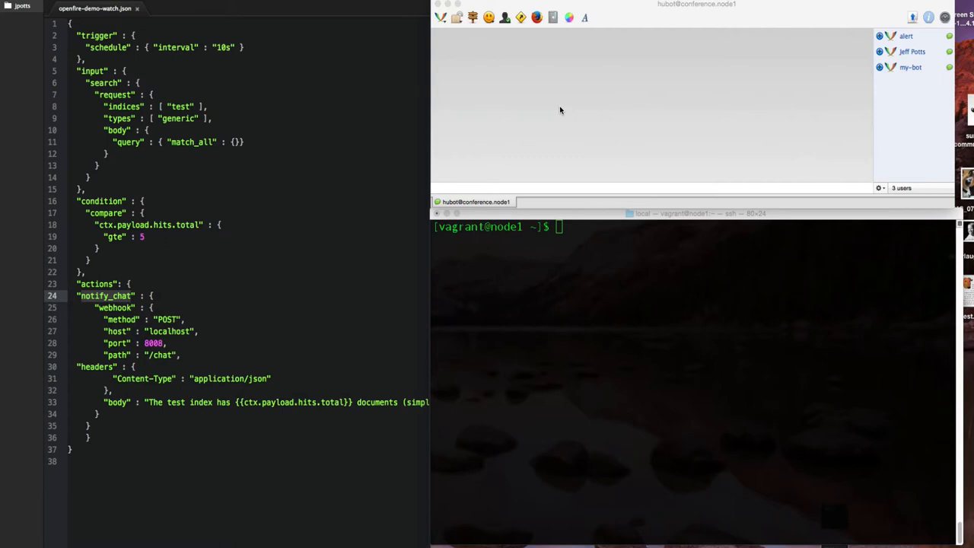
mouse_move(542, 137)
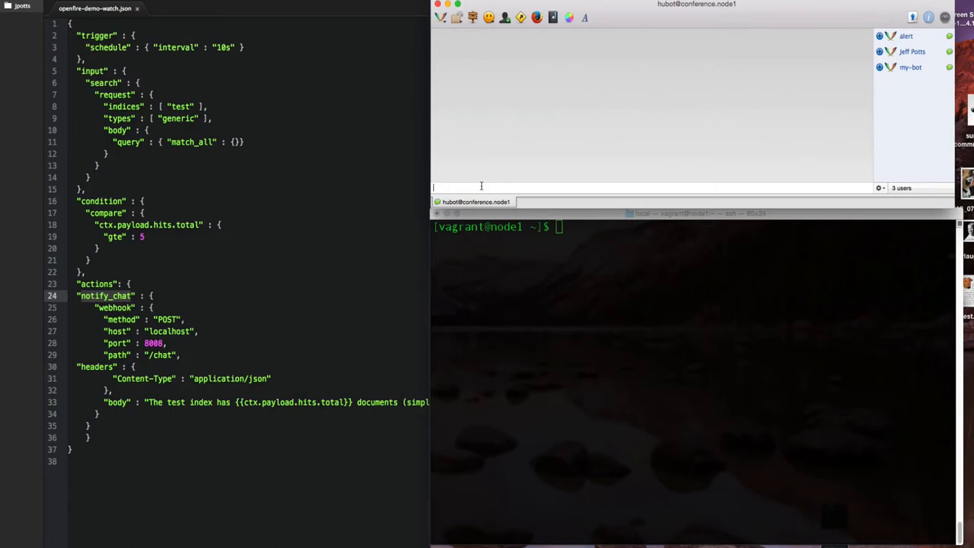
Send 'hubot: elasticsearch cluster health dev' and receive the bot's yellow-status reply.
type("hubot: elasticsearch x")
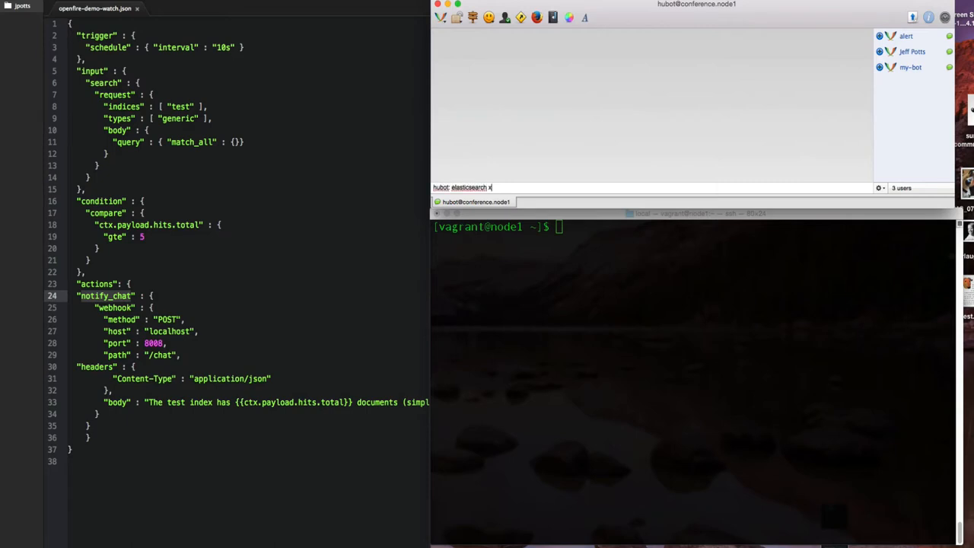
type("cluster health")
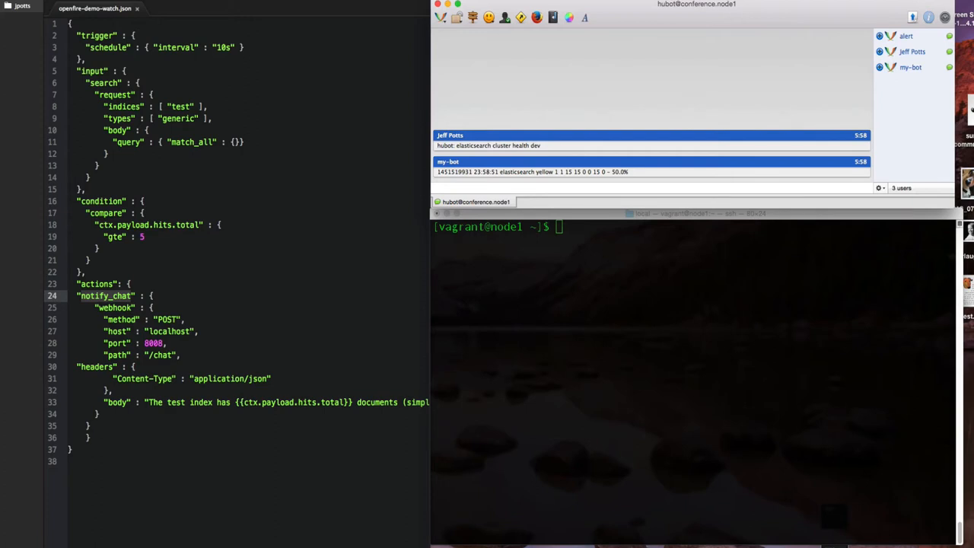
Send 'hubot elasticsearch cat nodes dev' and receive the node statistics line from my-bot.
type("hubot")
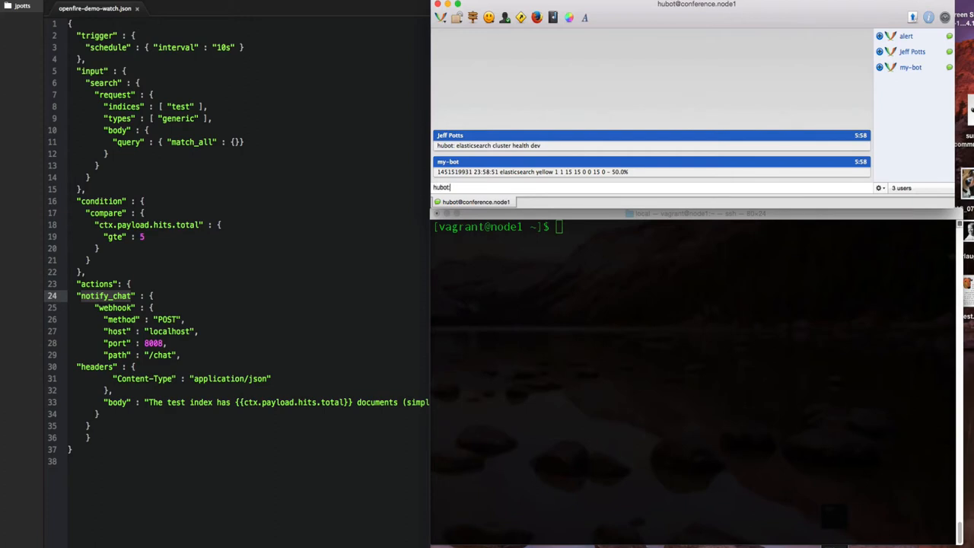
type("elasticsearch")
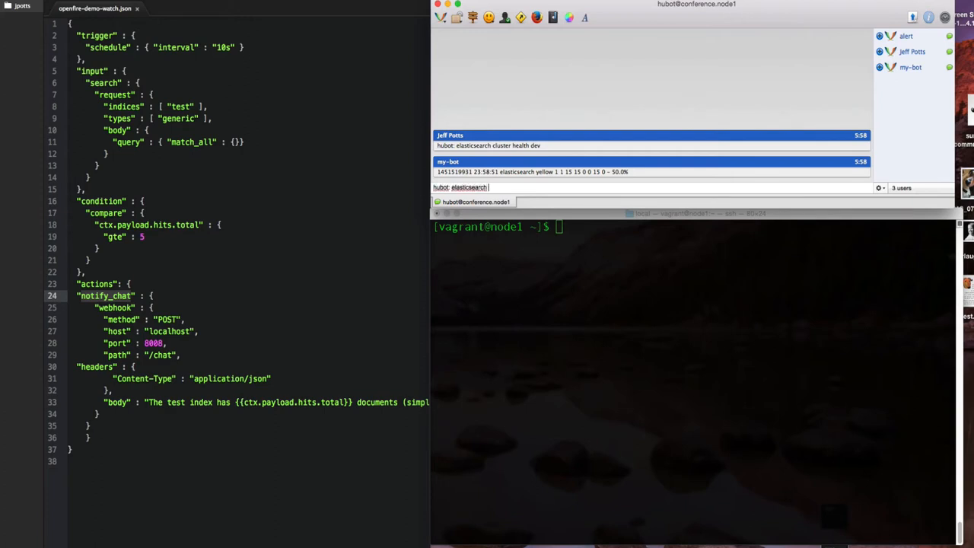
type("cat nodes dev")
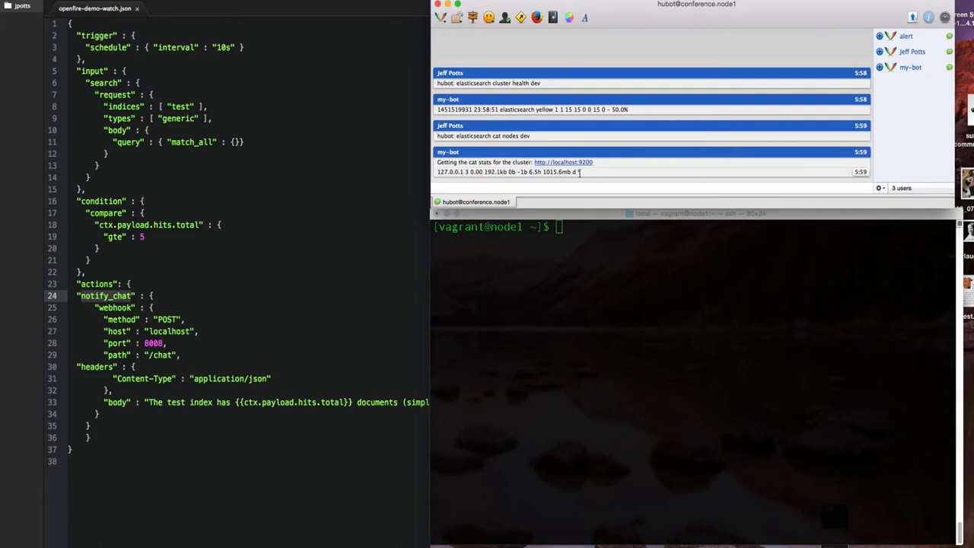
mouse_move(581, 174)
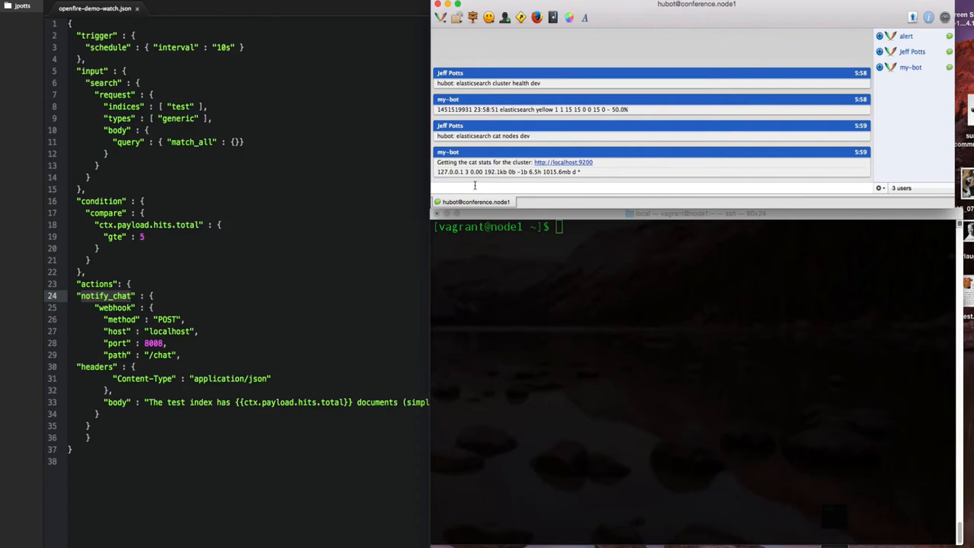
mouse_move(319, 226)
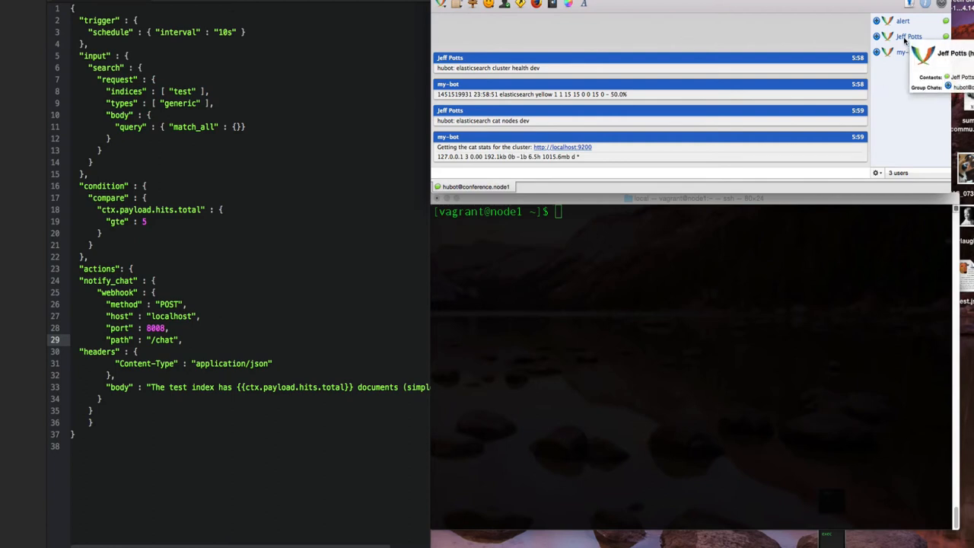
mouse_move(905, 55)
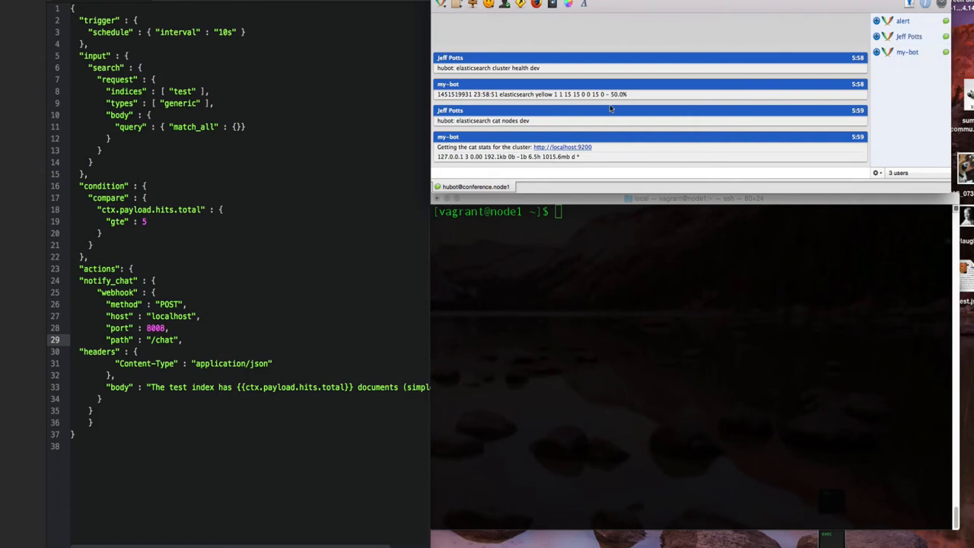
mouse_move(518, 231)
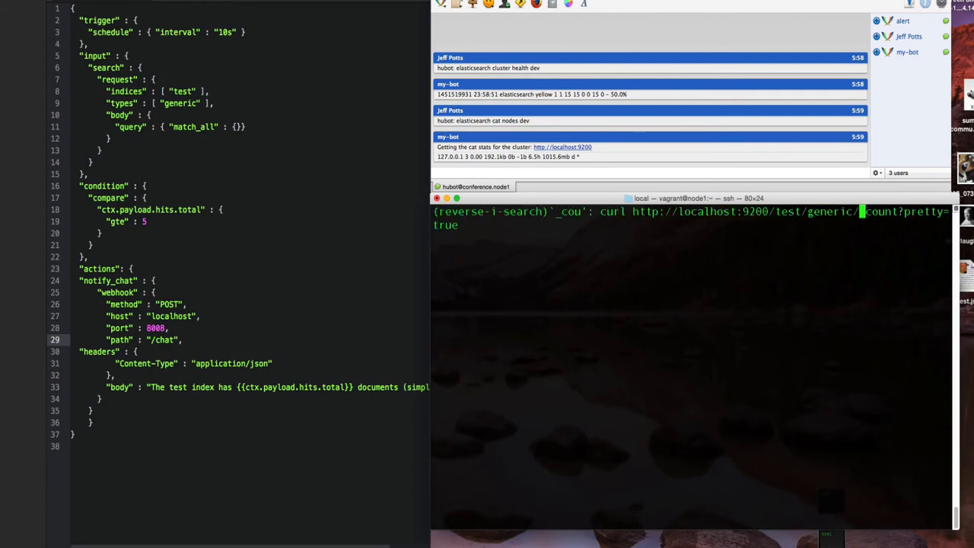
Run the recalled _count curl to confirm the test index holds 4 documents.
key("Enter")
type("curl -XPOST http://localhost:9200/test/generic -d@./temp.json")
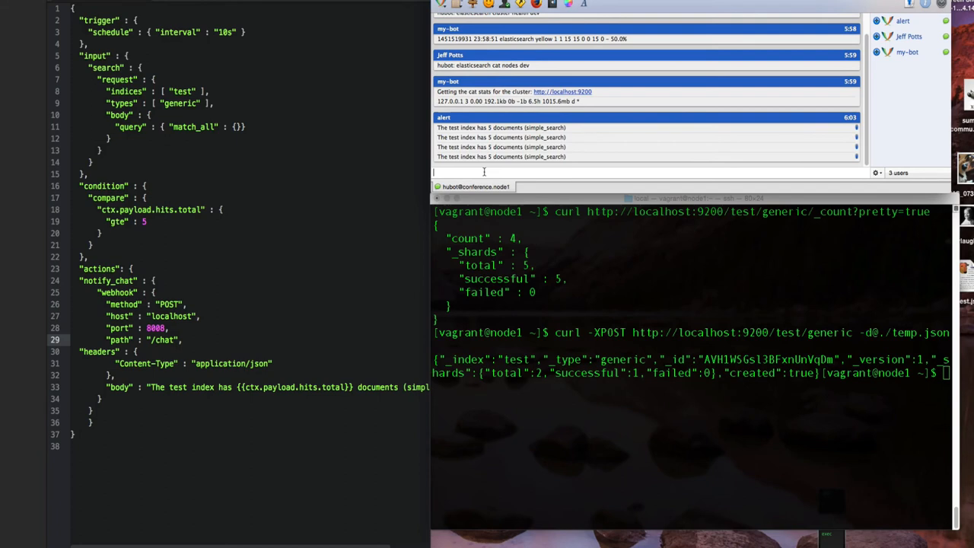
type("hu")
left_click(909, 373)
type("curl -XDELETE http://localhost:9200/test/generic/AVHL7Qr")
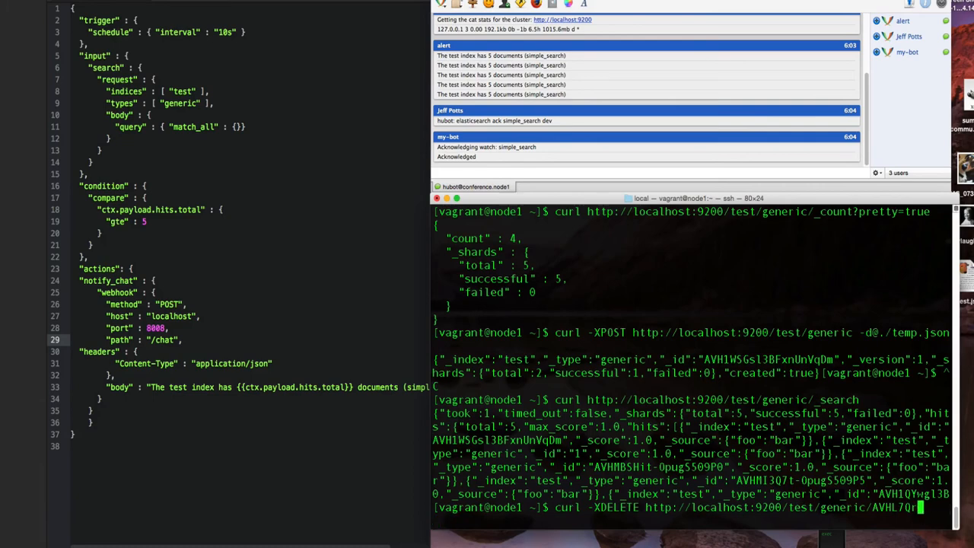
Run curl -XDELETE with the chosen document id to remove it from the test index.
key("Return")
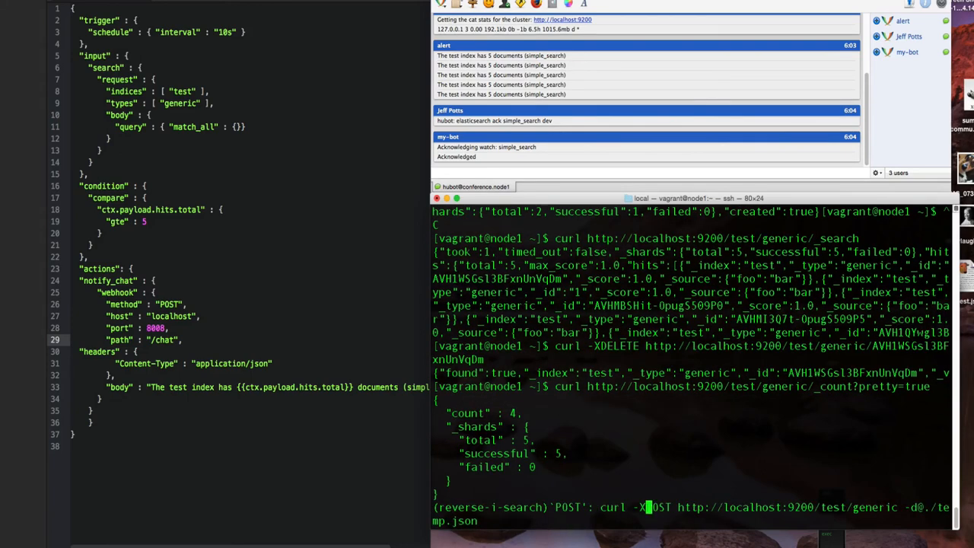
Run the recalled curl -XPOST to add a temp.json document, then begin a 'hubot: elastic' message.
key("Enter")
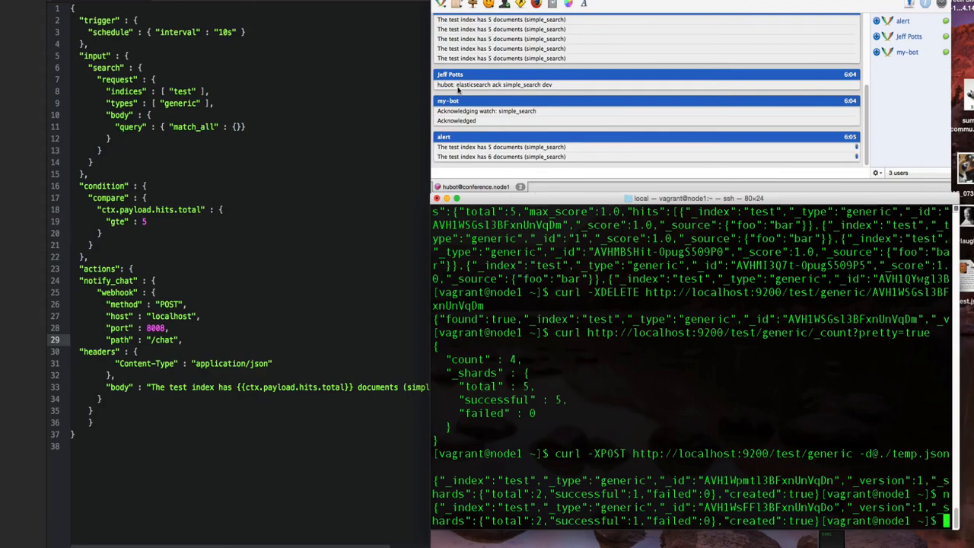
left_click(640, 171)
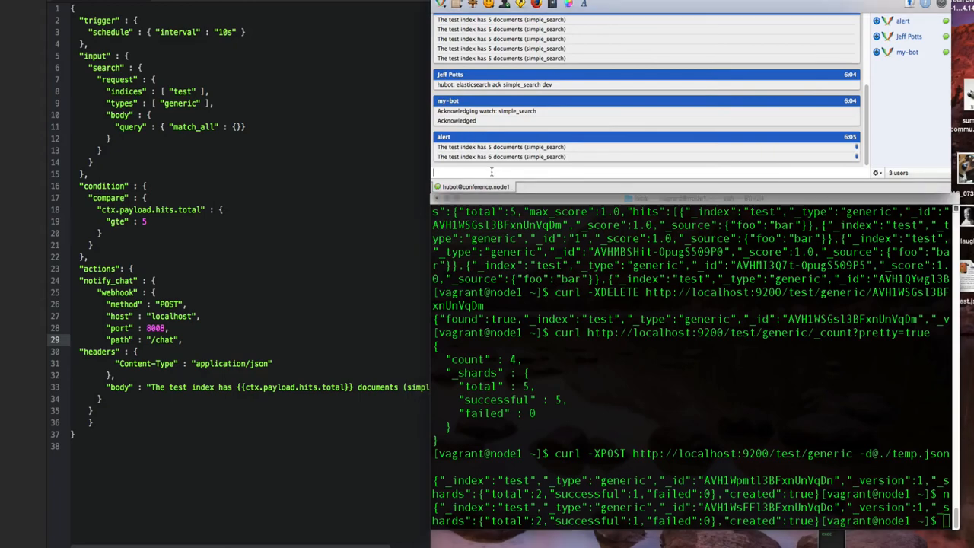
type("hubot: elastic")
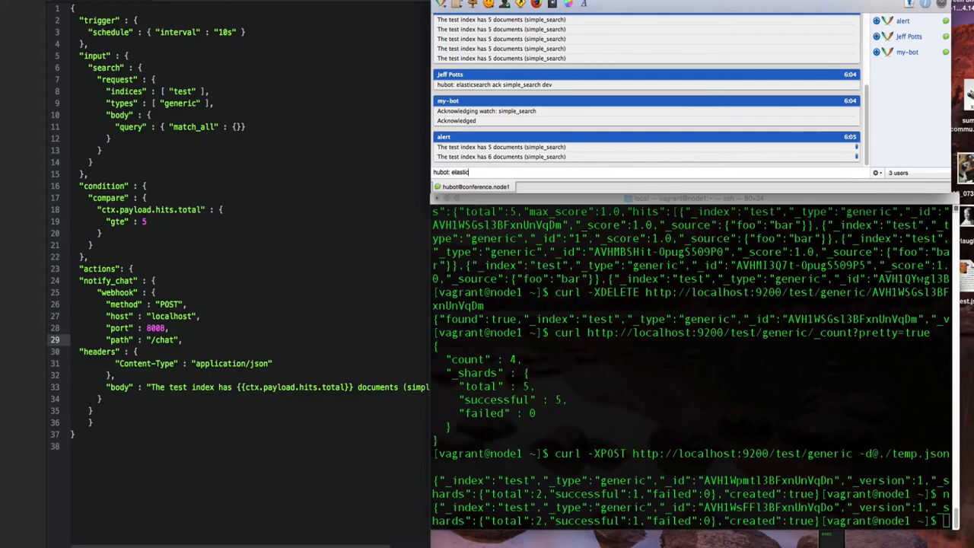